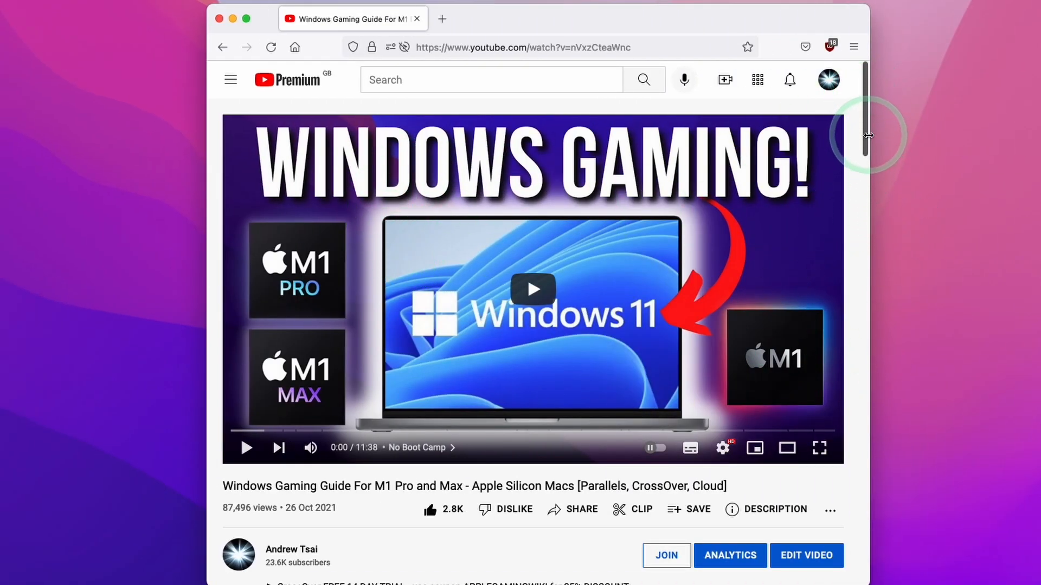
- Scroll to the video description with the CrossOver trial link and coupon code
scroll(down, 3)
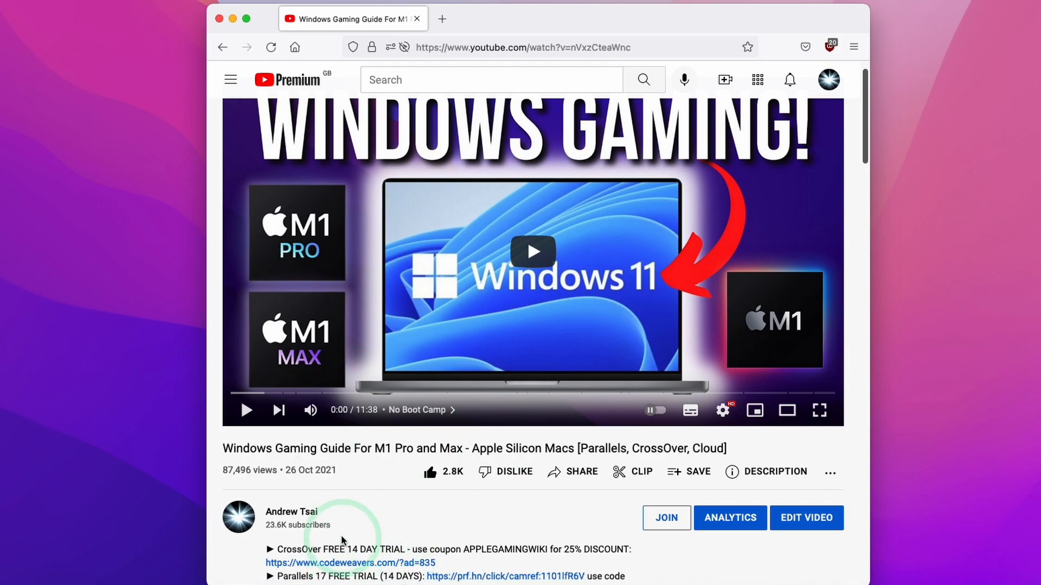
mouse_move(333, 570)
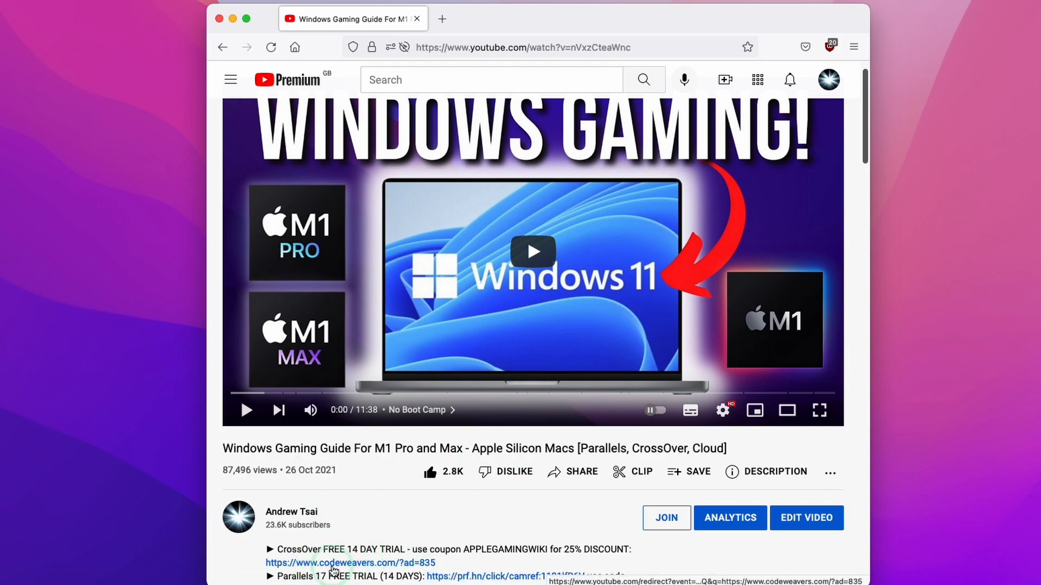
- Apply promo code APPLEGAMINGWIKI to cut CrossOver from £48 to £36, then go back
click(344, 563)
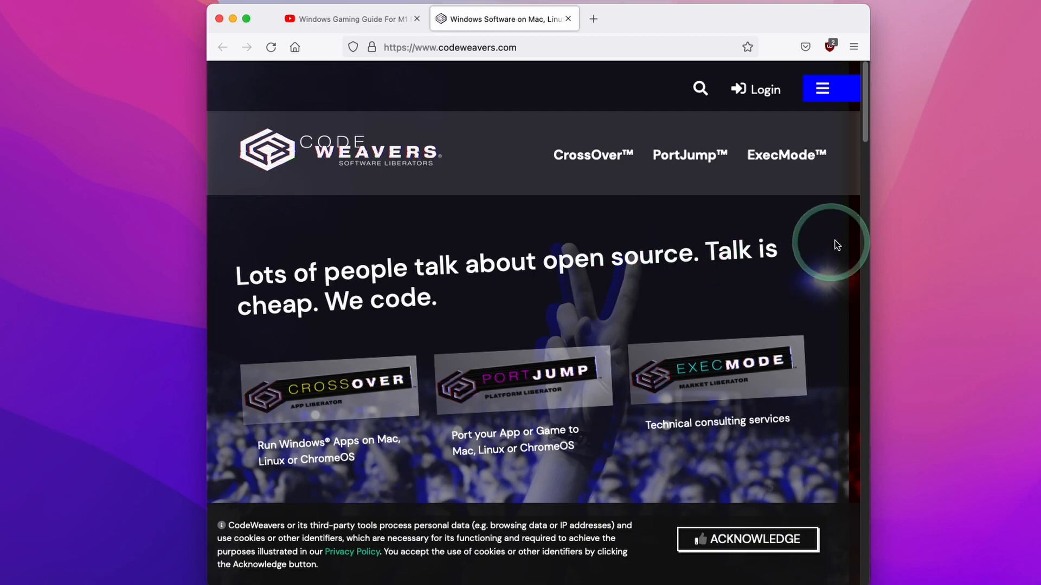
scroll(down, 3)
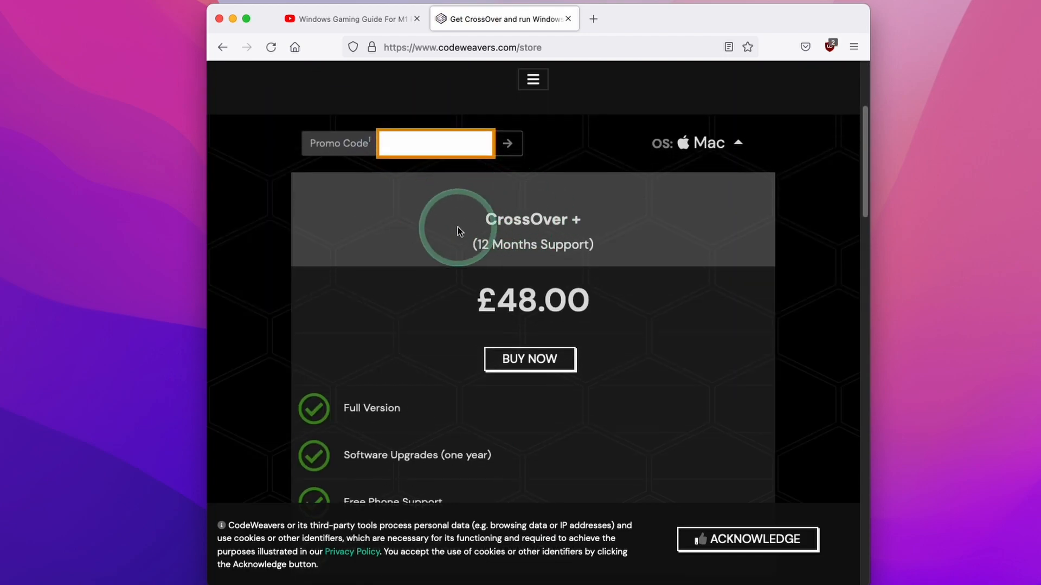
text(APPLEGAMINGWIKI)
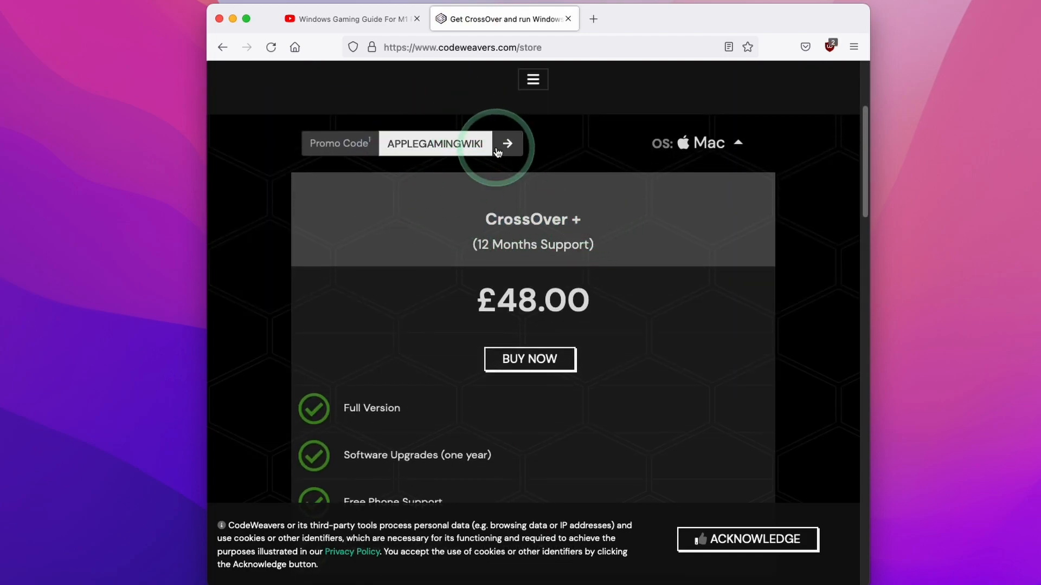
click(508, 143)
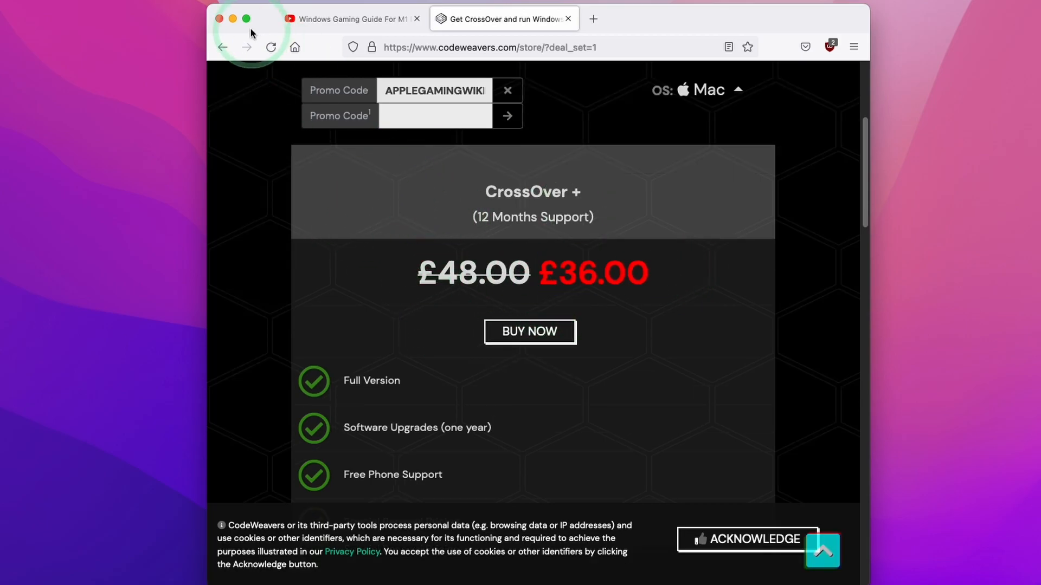
click(223, 48)
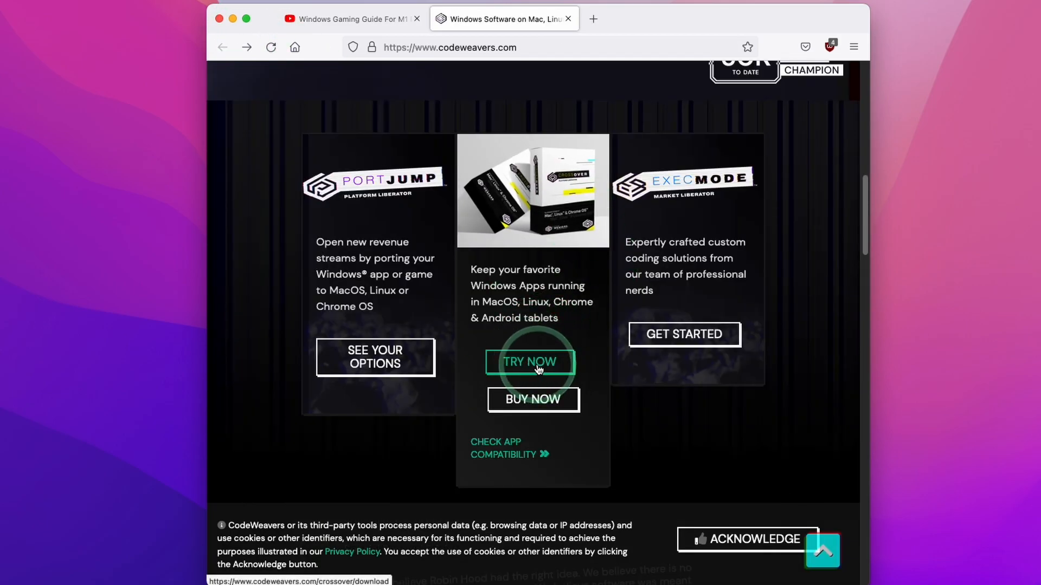
- Save the CrossOver 21.1.0 trial zip from the free trial download page
click(529, 361)
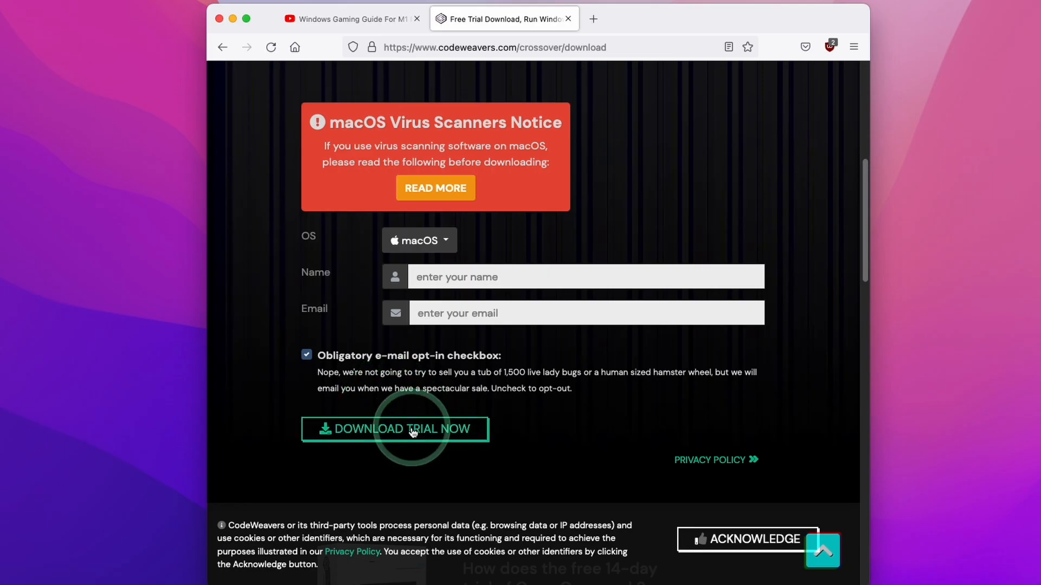
click(409, 429)
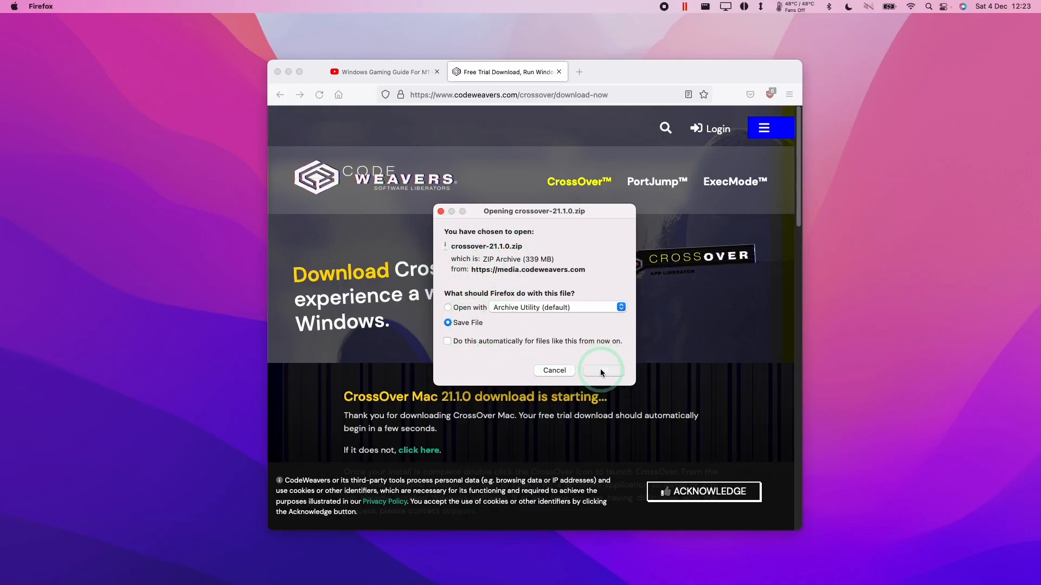
click(601, 370)
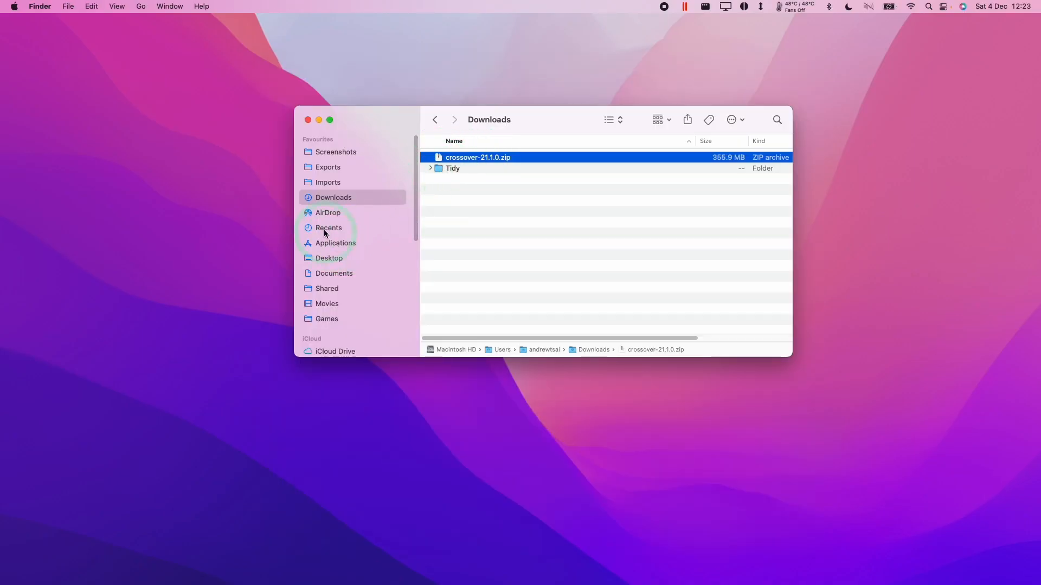
- Extract crossover-21.1.0.zip and drag the CrossOver app into Applications
double_click(477, 157)
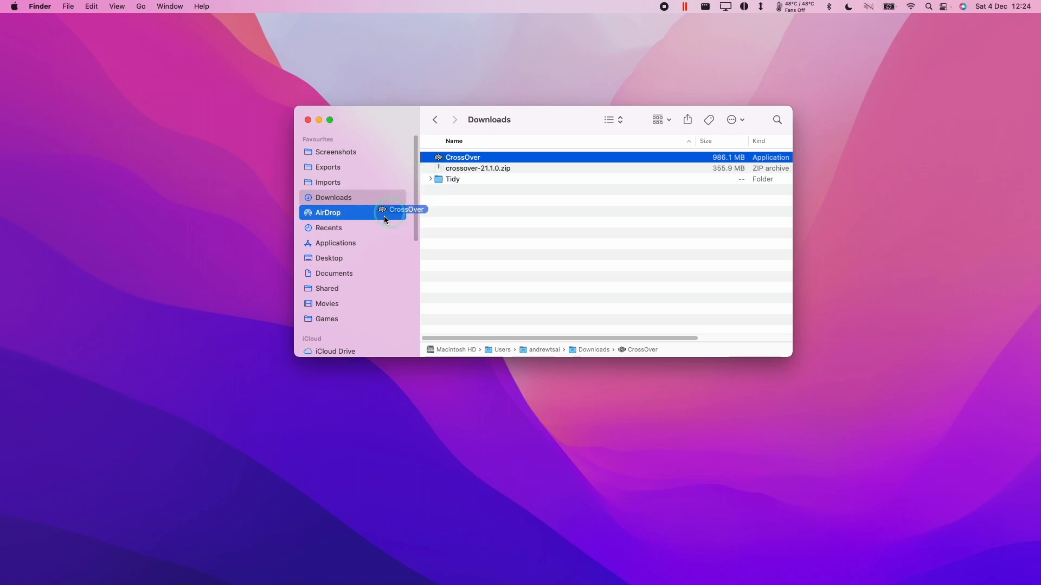
drag(384, 219, 453, 190)
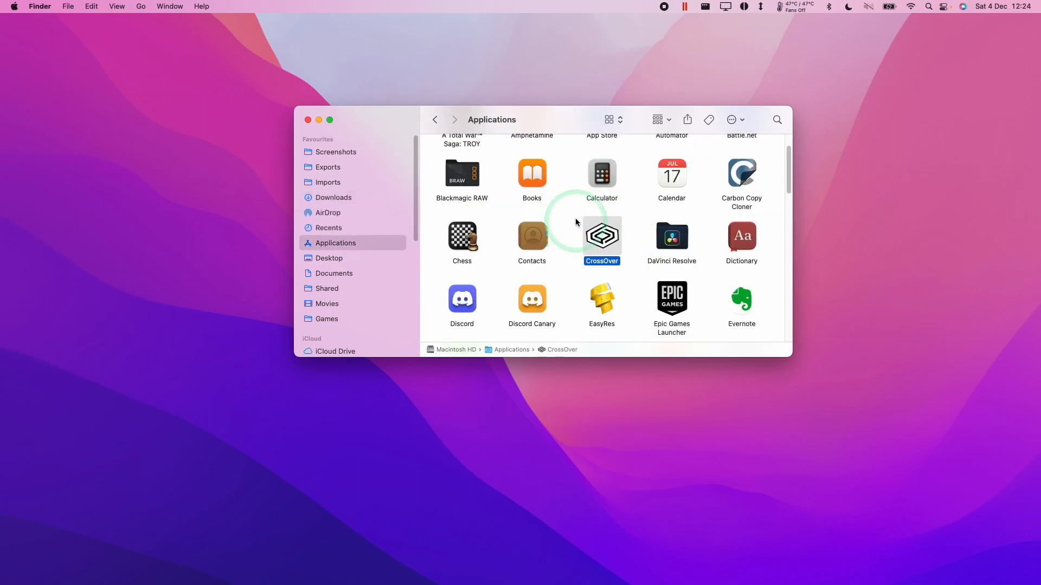
- Install Battle.net Desktop App from its downloaded installer into a new Windows 10 64-bit bottle
double_click(602, 234)
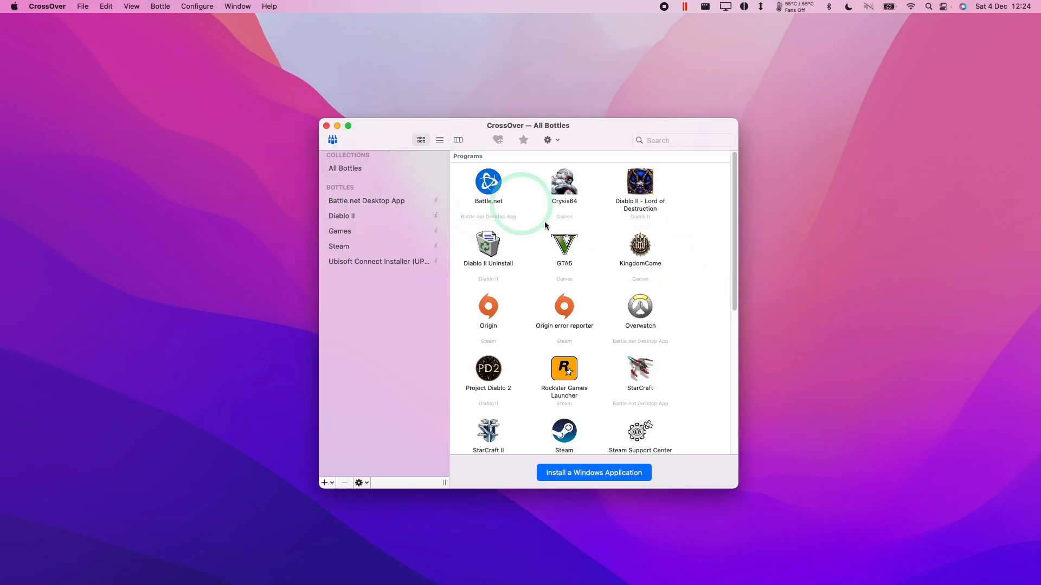
mouse_move(740, 255)
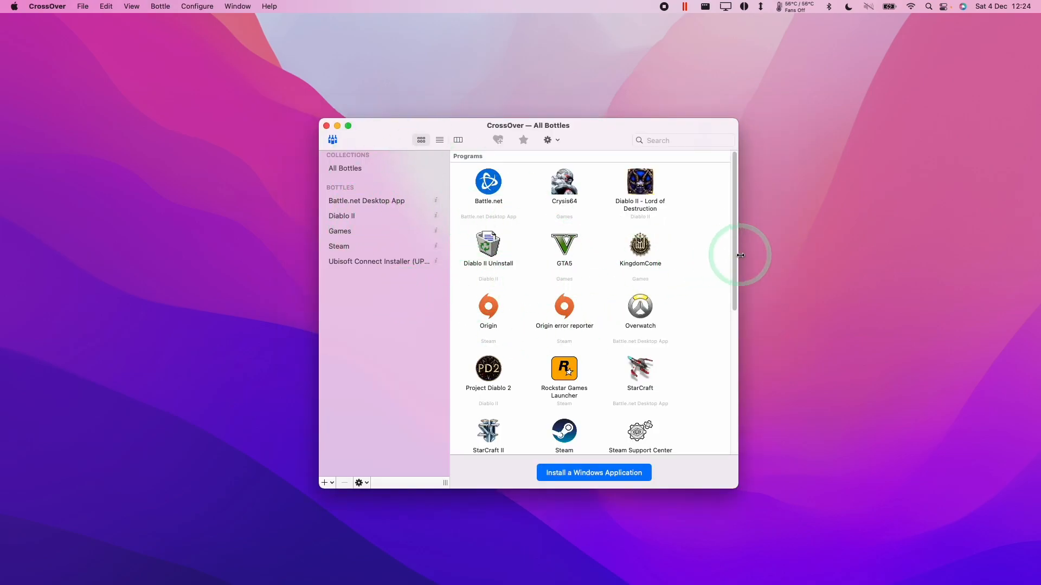
scroll(down, 3)
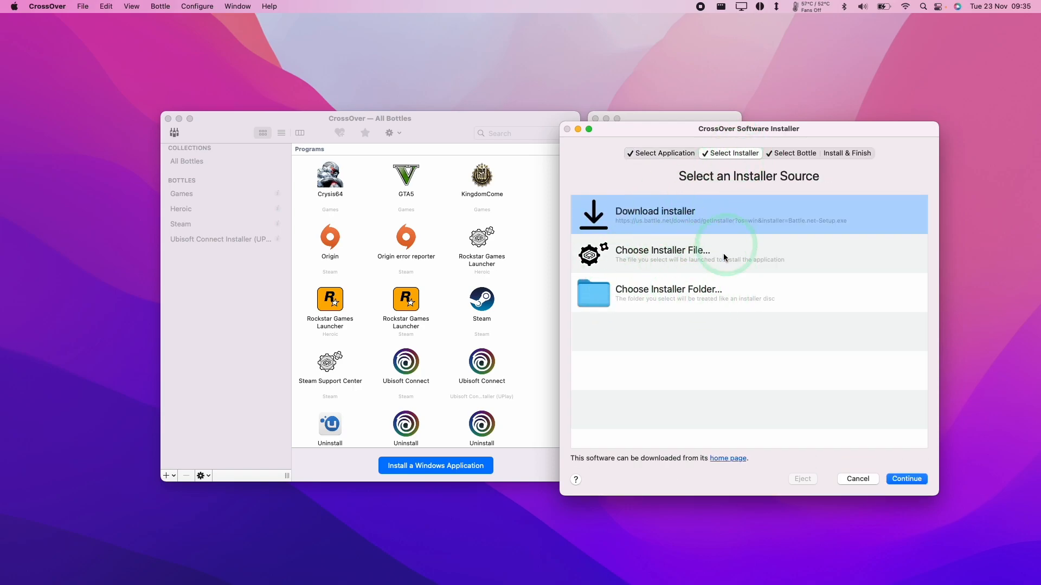
click(906, 479)
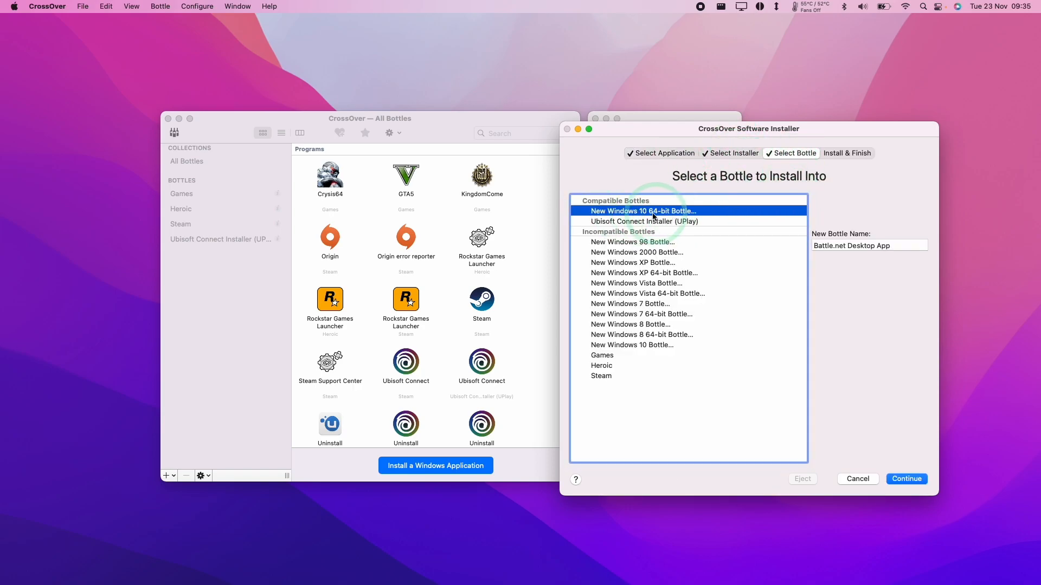
mouse_move(743, 105)
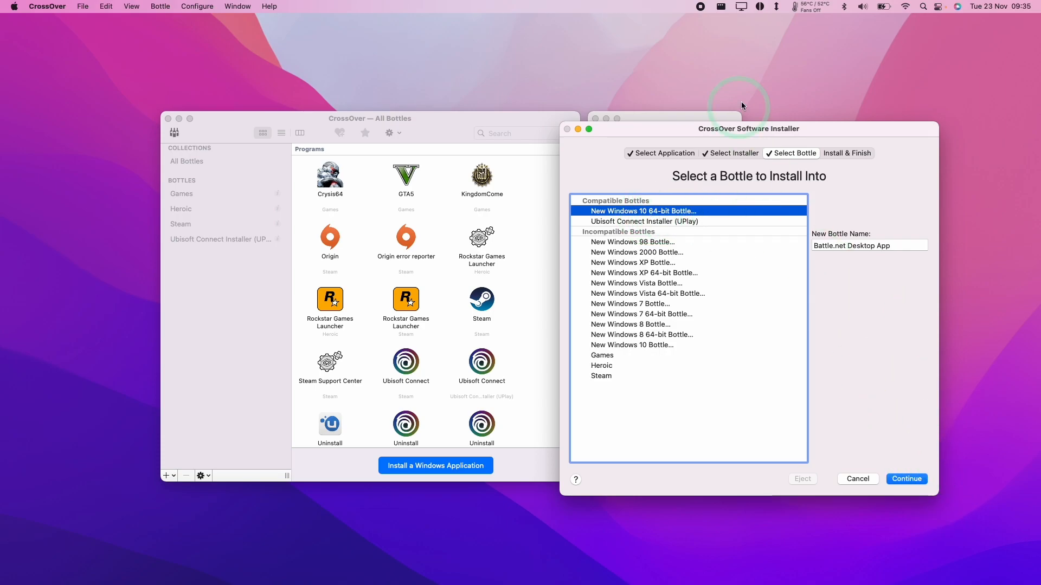
click(906, 479)
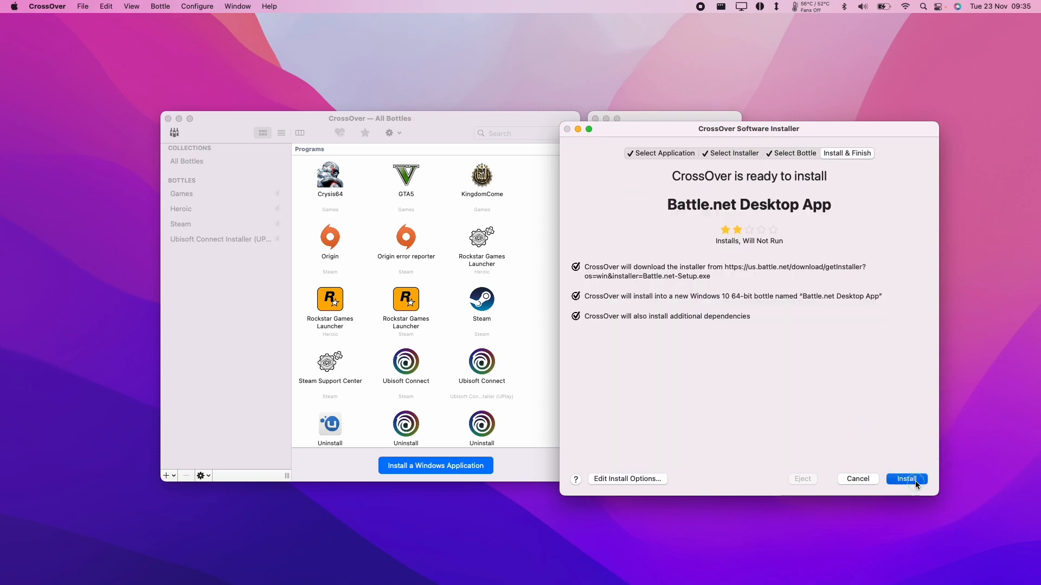
click(906, 478)
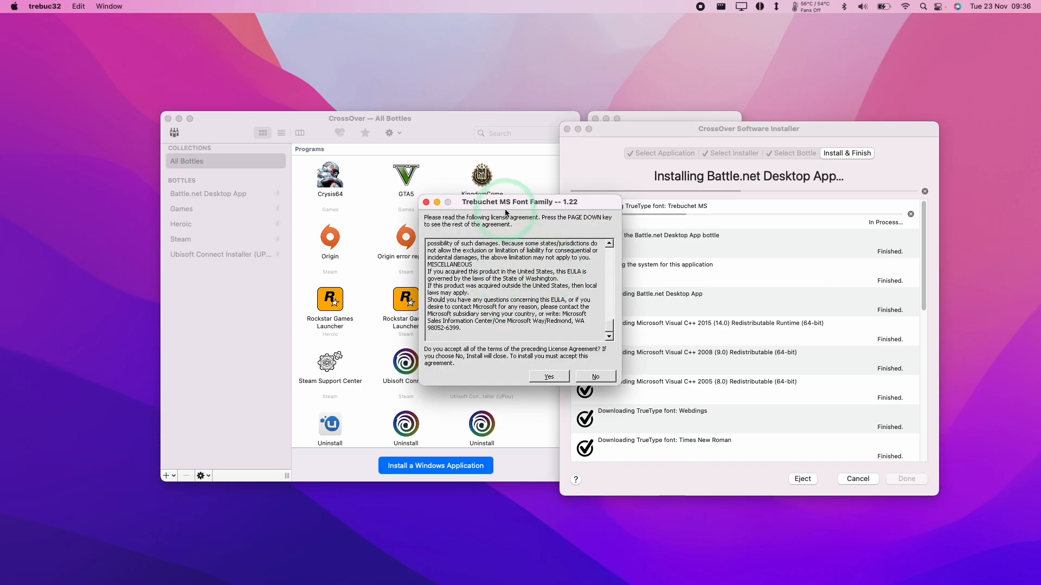
- Accept the Trebuchet MS, VC++ 2015, VC++ 2008 and VC++ 2005 SP1 licences
click(549, 377)
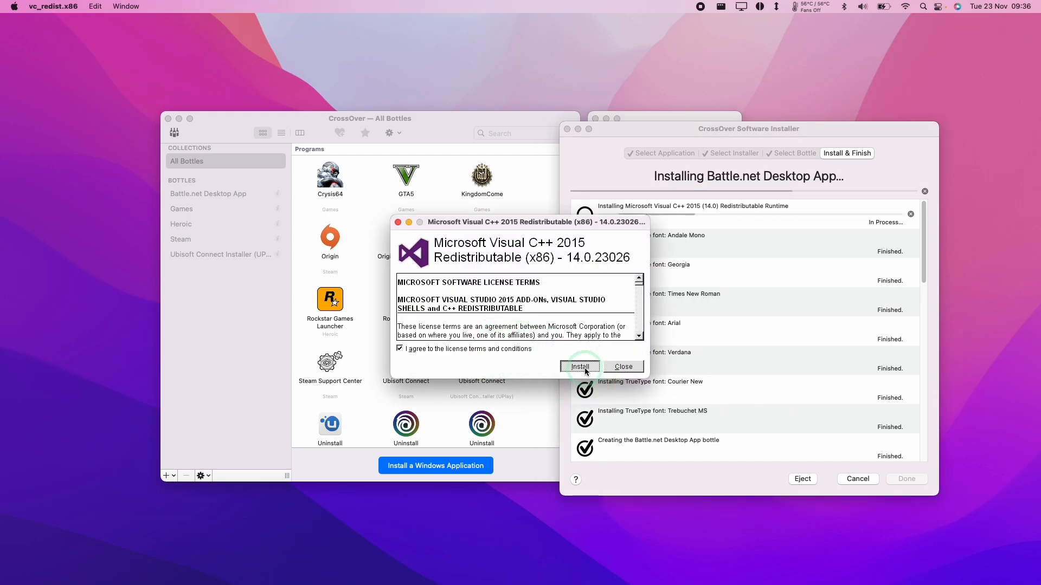
click(579, 366)
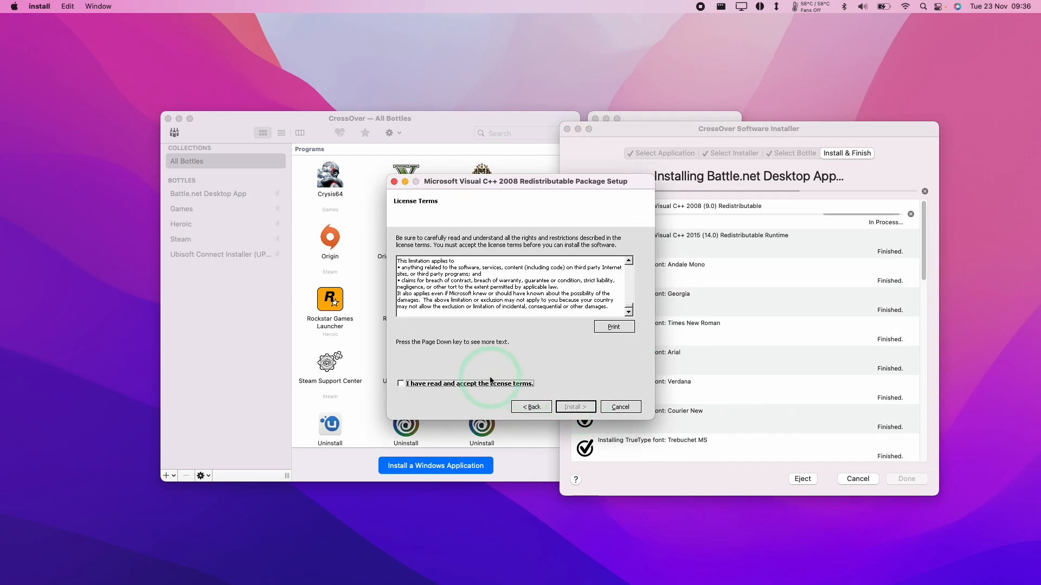
click(576, 407)
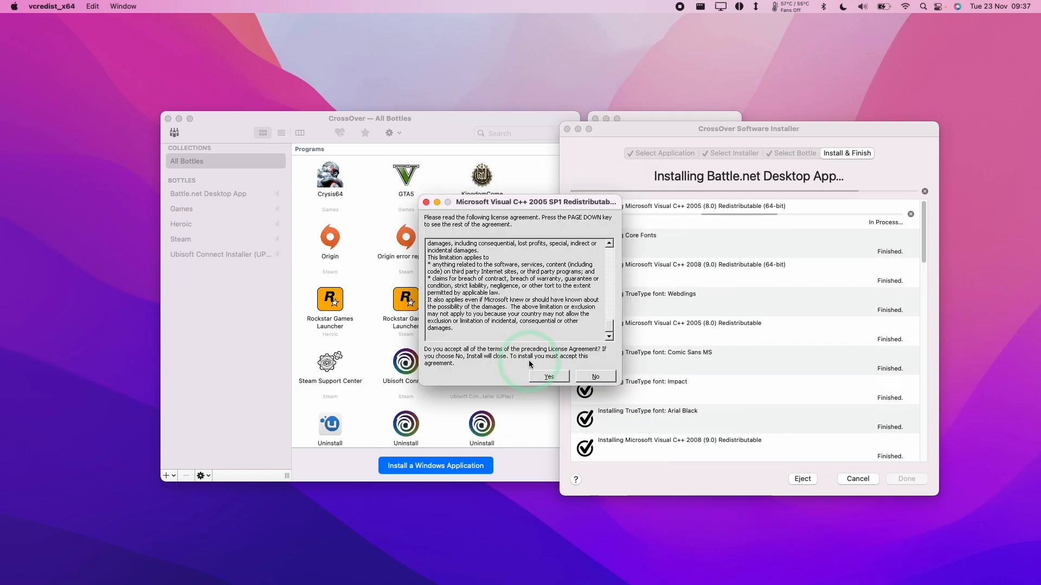
click(549, 377)
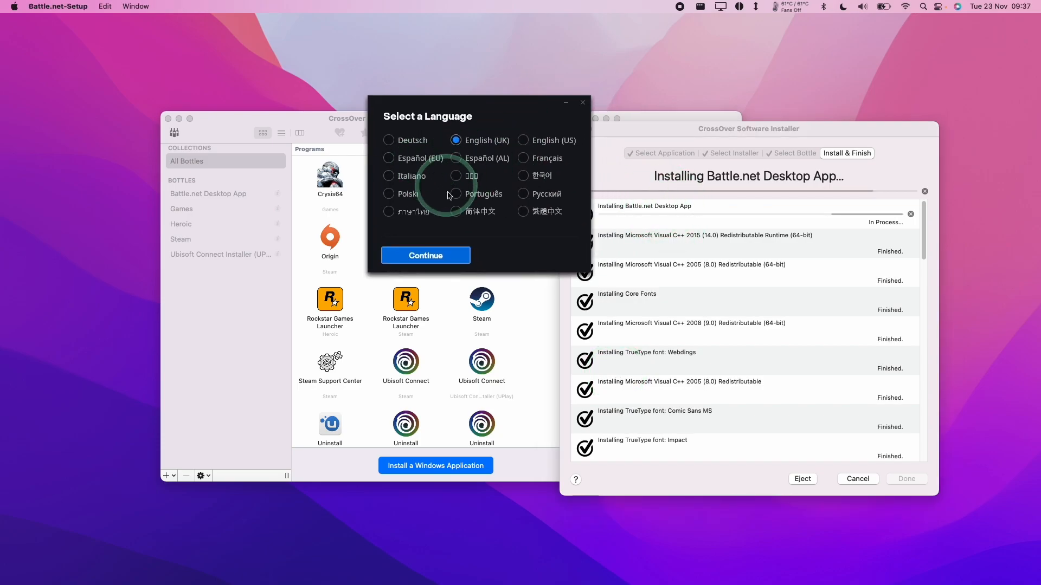
- Confirm English (UK) and the default install location in Battle.net setup
click(425, 256)
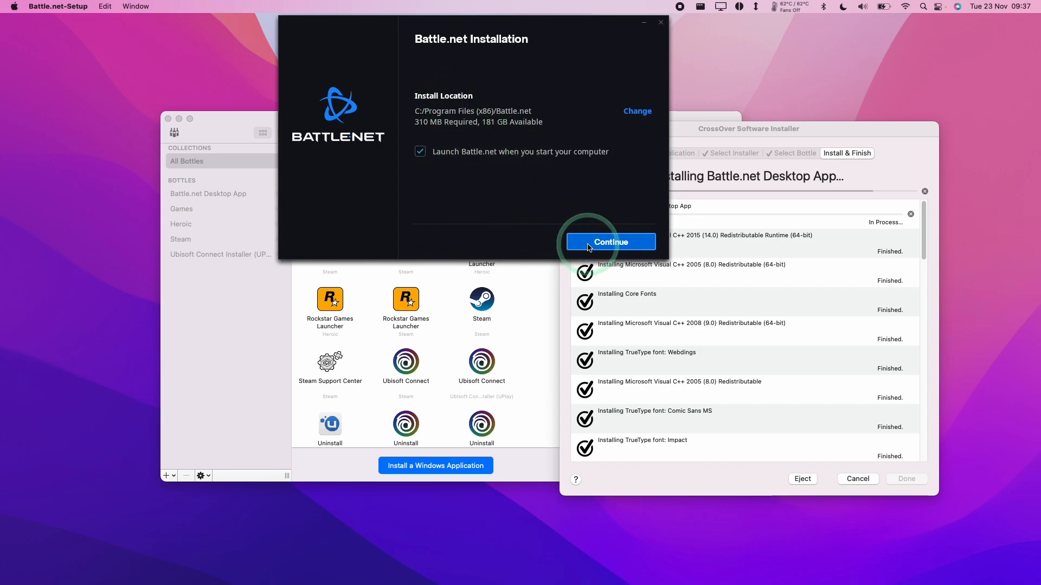
click(610, 242)
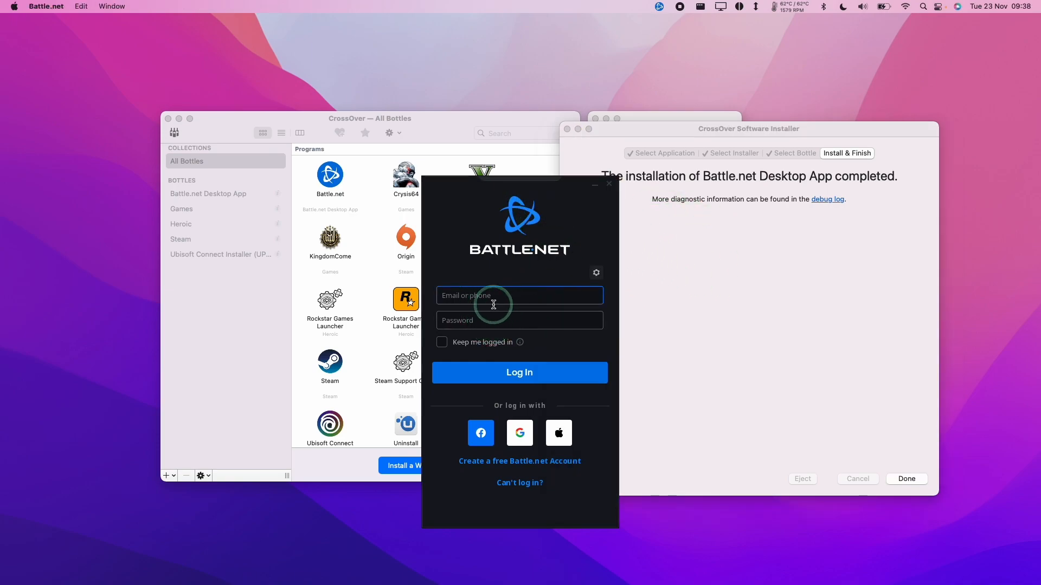
mouse_move(517, 284)
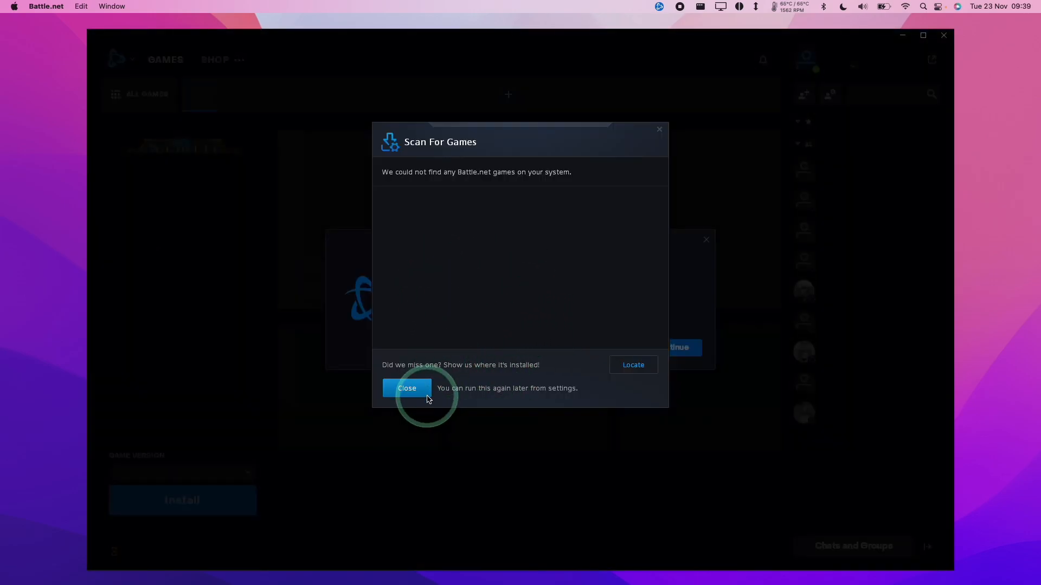
- Close the Scan For Games notice and open the Diablo III page
click(407, 388)
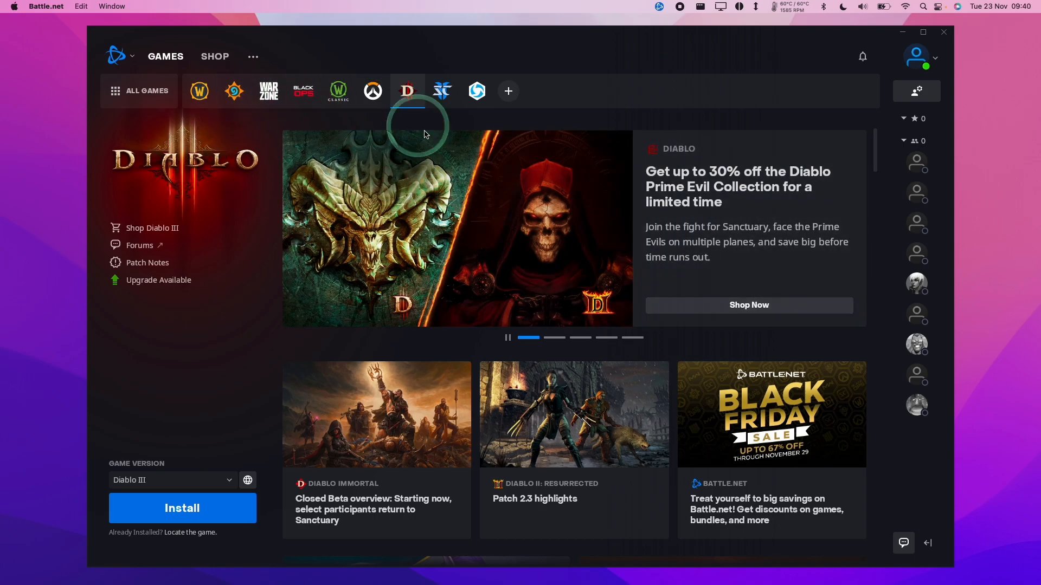
mouse_move(463, 221)
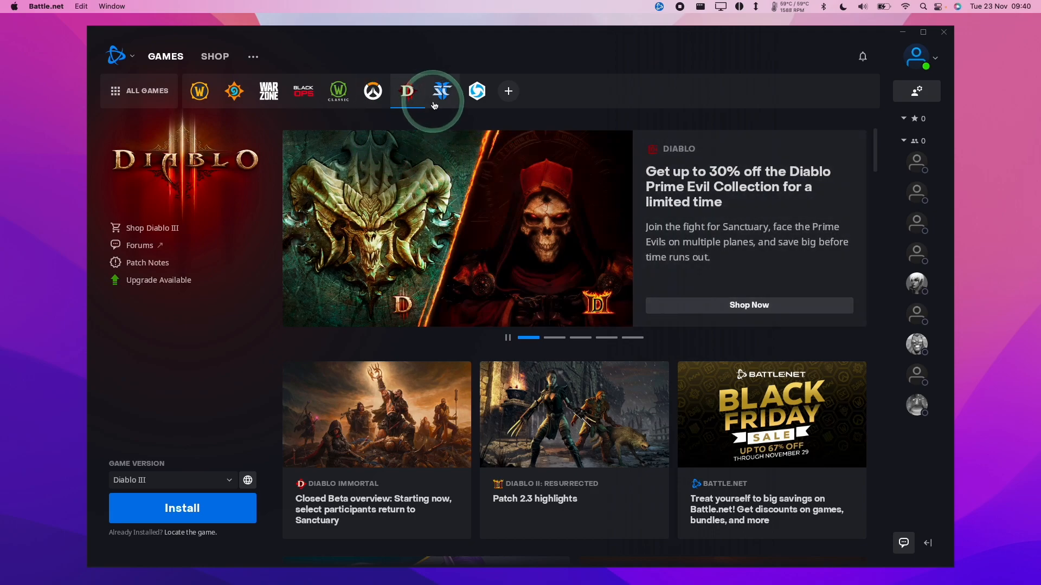
mouse_move(443, 92)
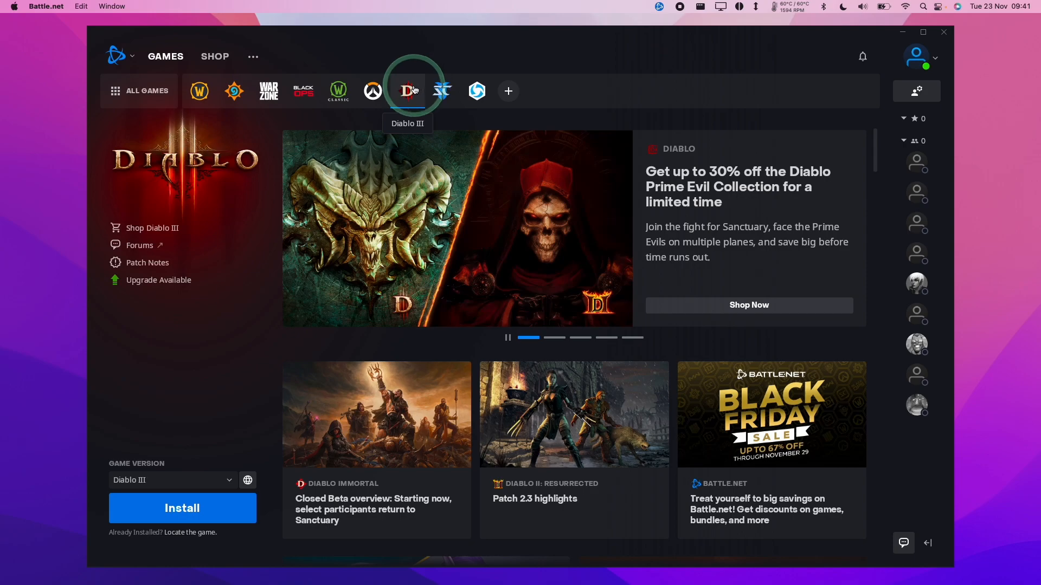
click(407, 91)
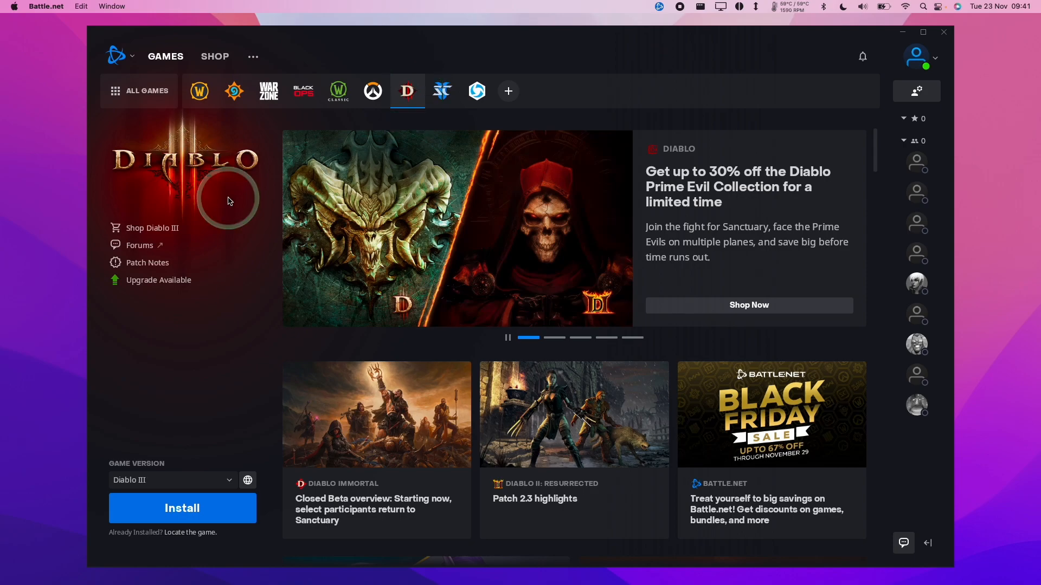